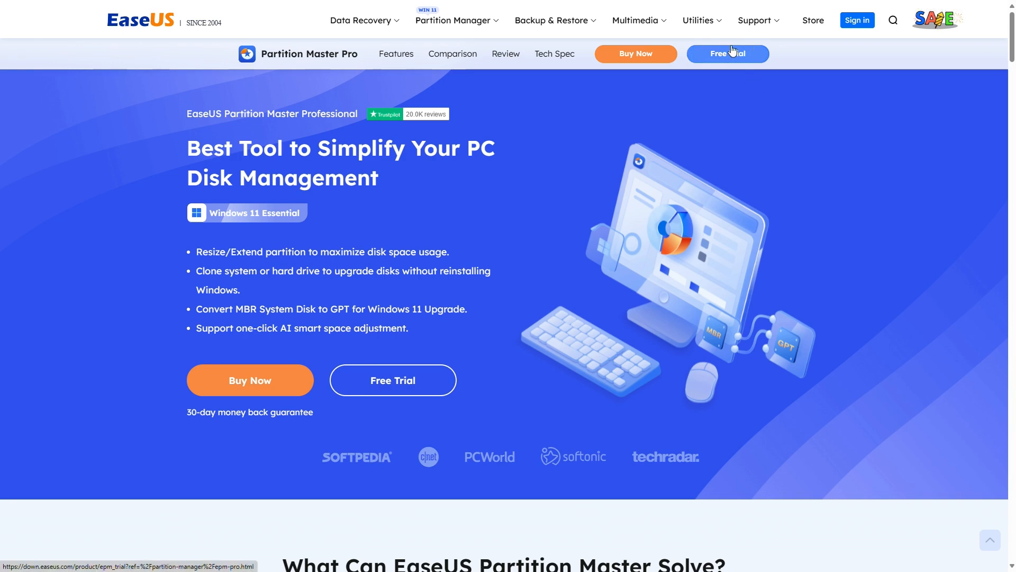
- Download the Partition Master free trial, run the installer and approve the UAC prompt
{"action": "left_click", "coordinate": [729, 53]}
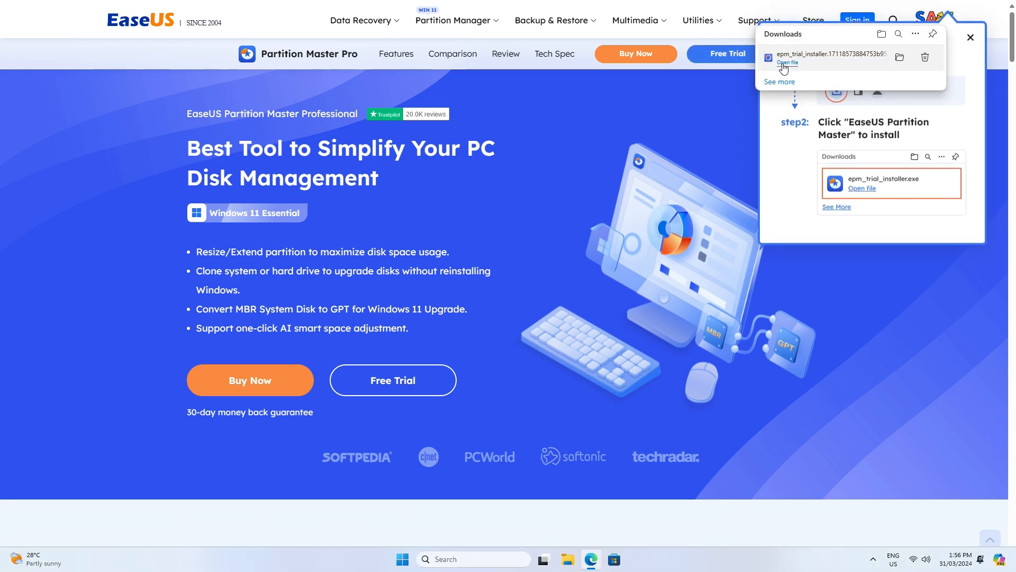
{"action": "left_click", "coordinate": [787, 62]}
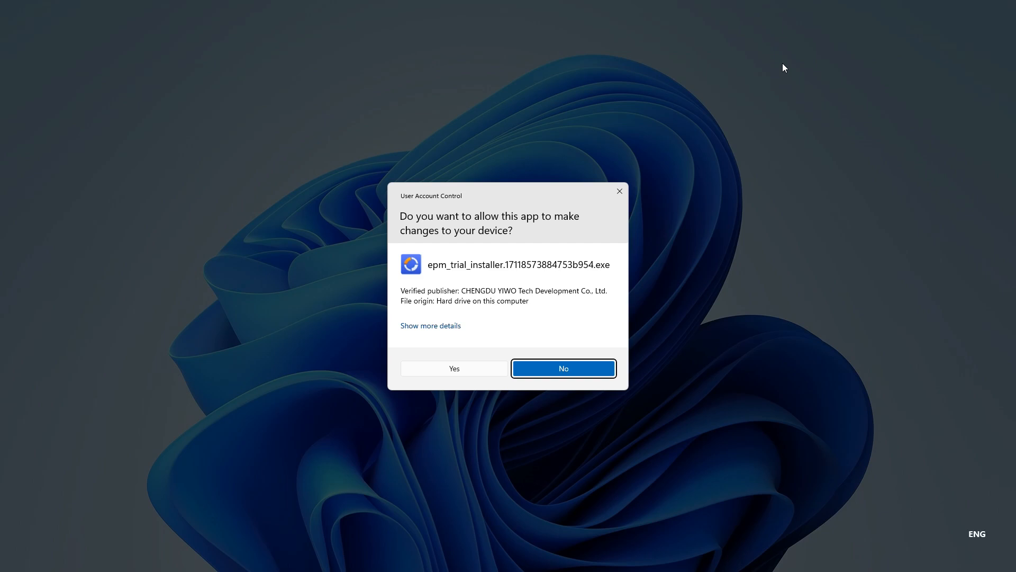
{"action": "left_click", "coordinate": [455, 368]}
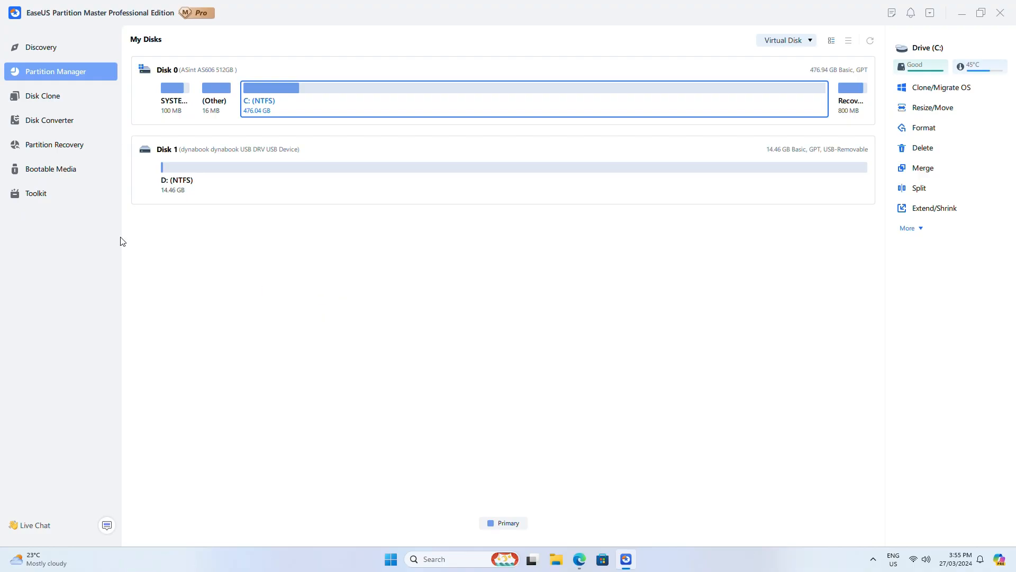
- Create bootable media on the dynabook USB drive (D:) via the Bootable Media wizard
{"action": "left_click", "coordinate": [51, 168]}
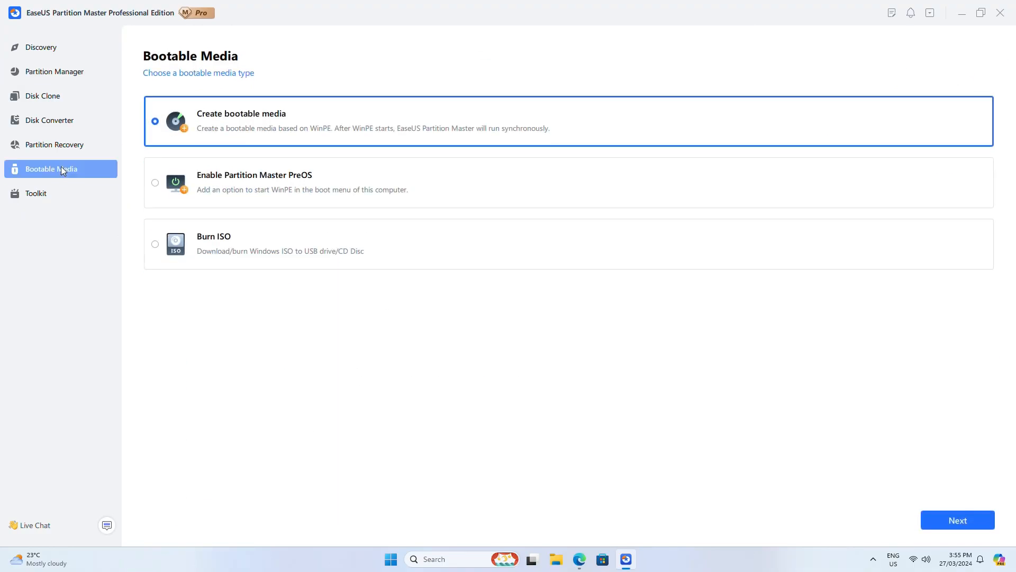
{"action": "left_click", "coordinate": [959, 520]}
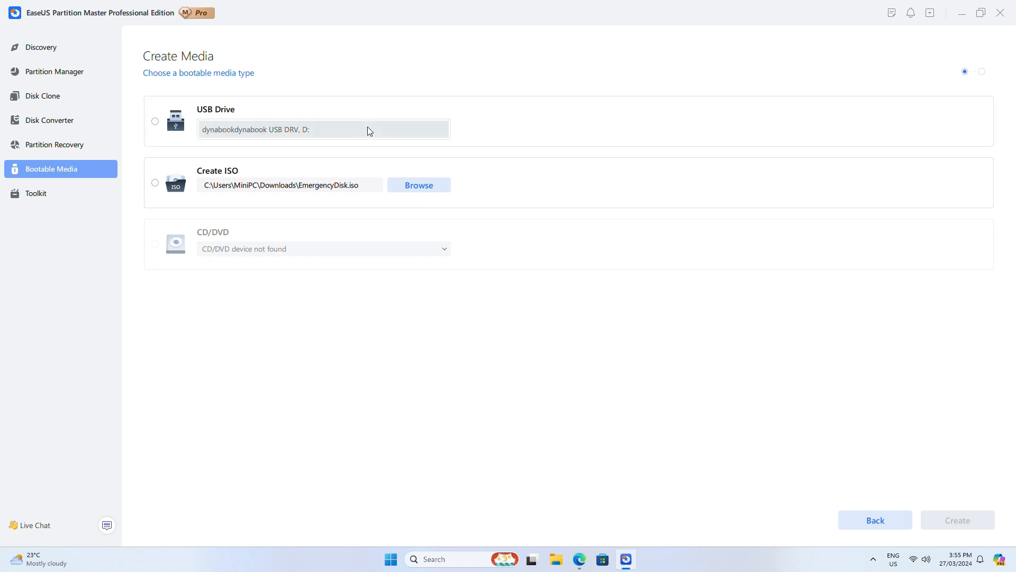
{"action": "left_click", "coordinate": [154, 121]}
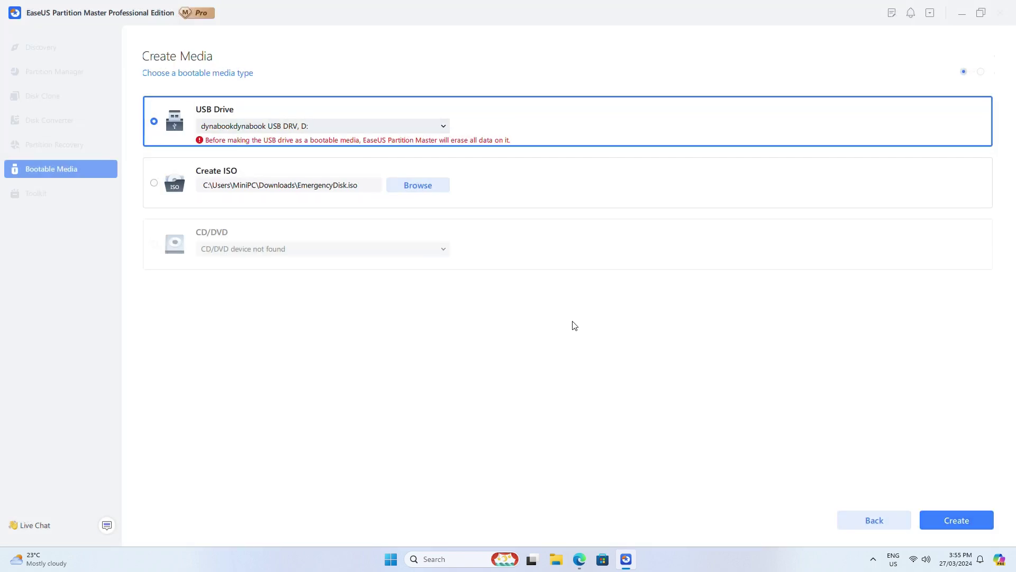
{"action": "left_click", "coordinate": [957, 520]}
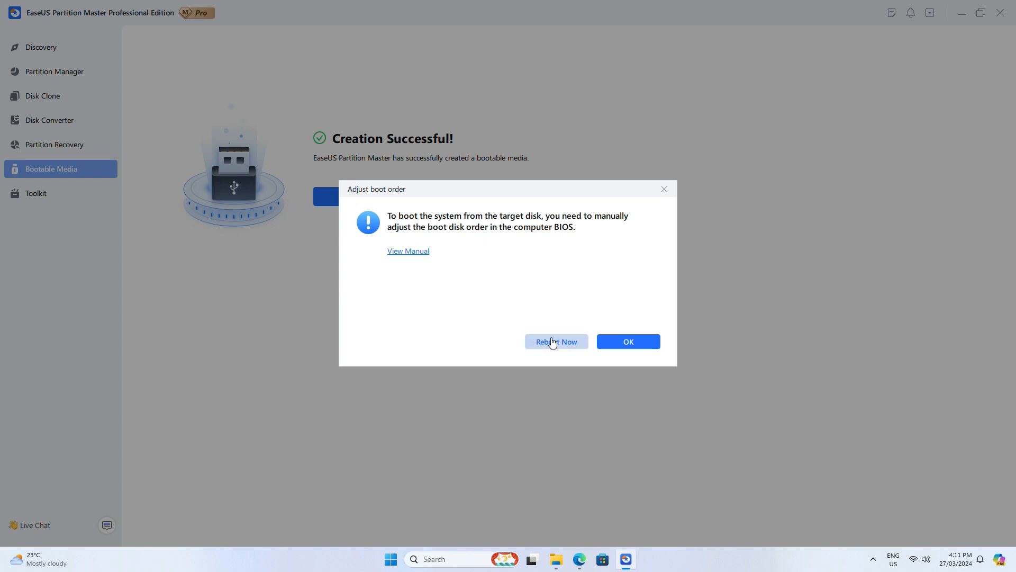
{"action": "left_click", "coordinate": [557, 341]}
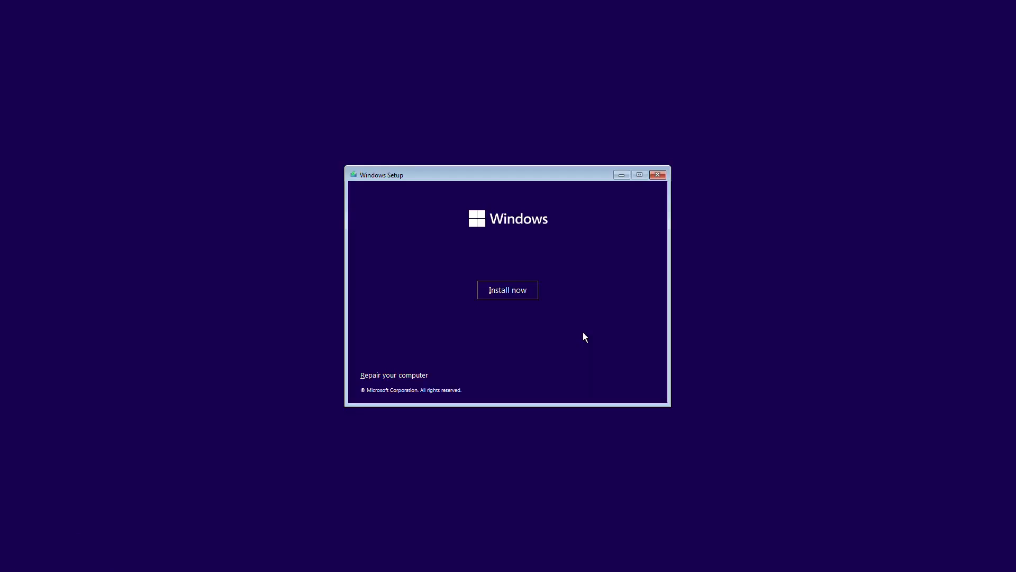
- Go to Repair your computer and launch Command Prompt from the Troubleshoot advanced options
{"action": "left_click", "coordinate": [394, 375]}
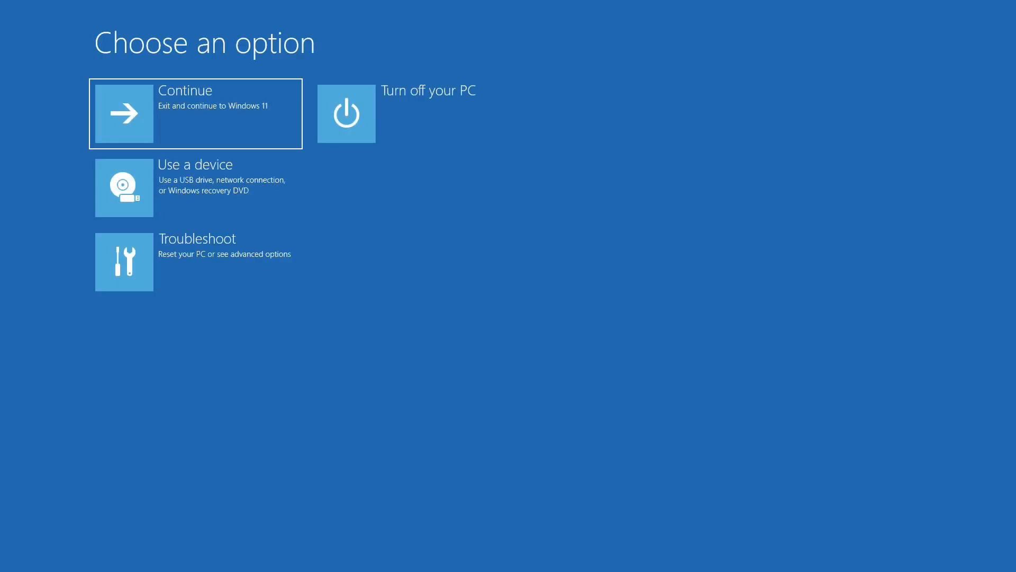
{"action": "mouse_move", "coordinate": [252, 272]}
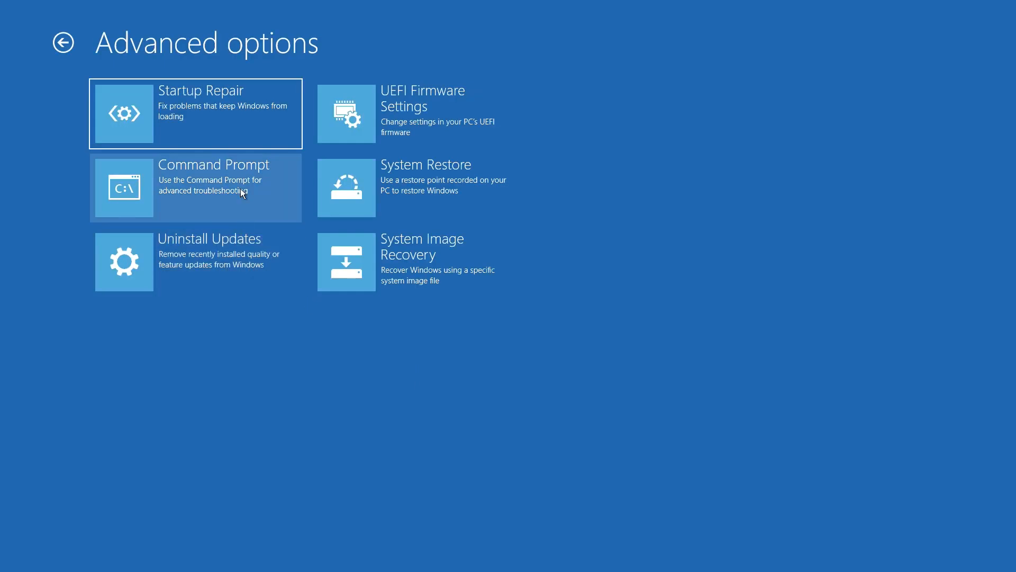
{"action": "left_click", "coordinate": [213, 189]}
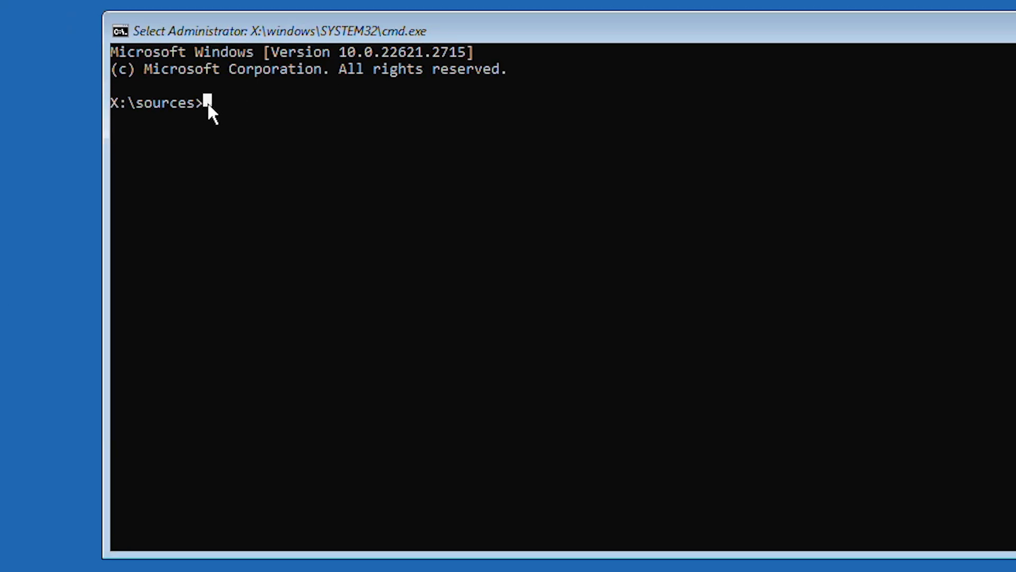
- Start DiskPart, list the disks and select disk 2
{"action": "type", "text": "diskpart"}
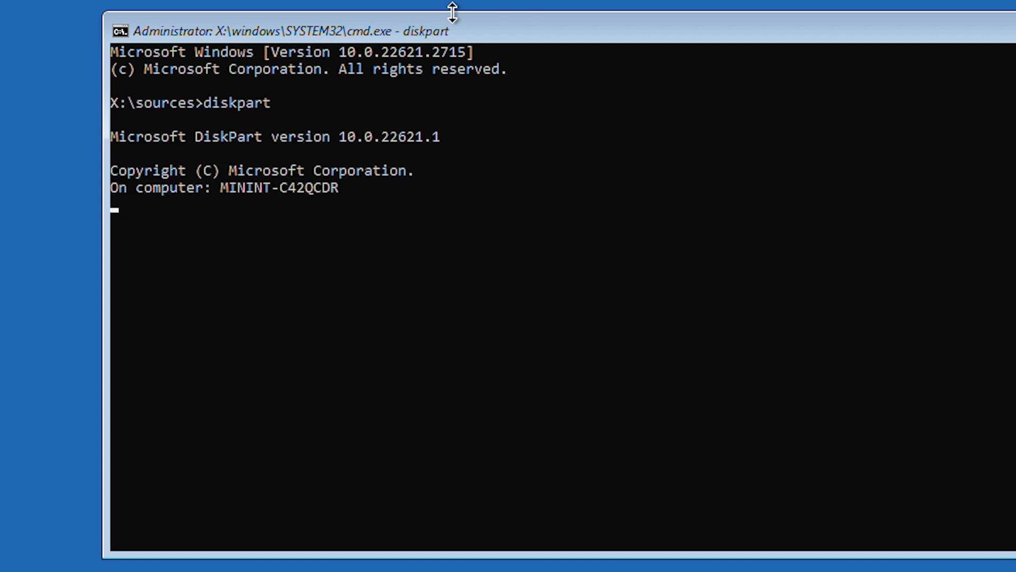
{"action": "type", "text": "list disk"}
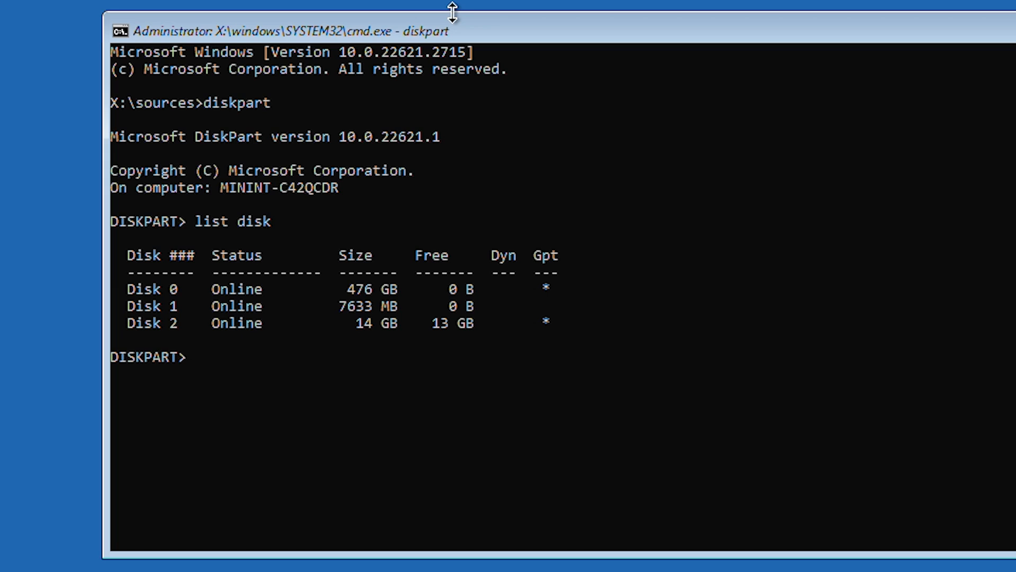
{"action": "type", "text": "select disk 2"}
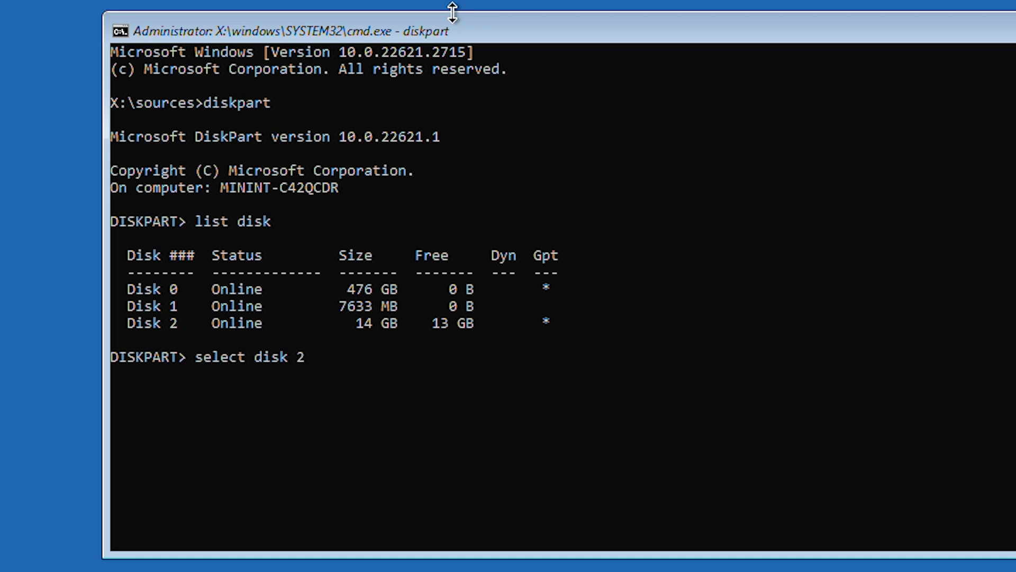
{"action": "key", "text": "Enter"}
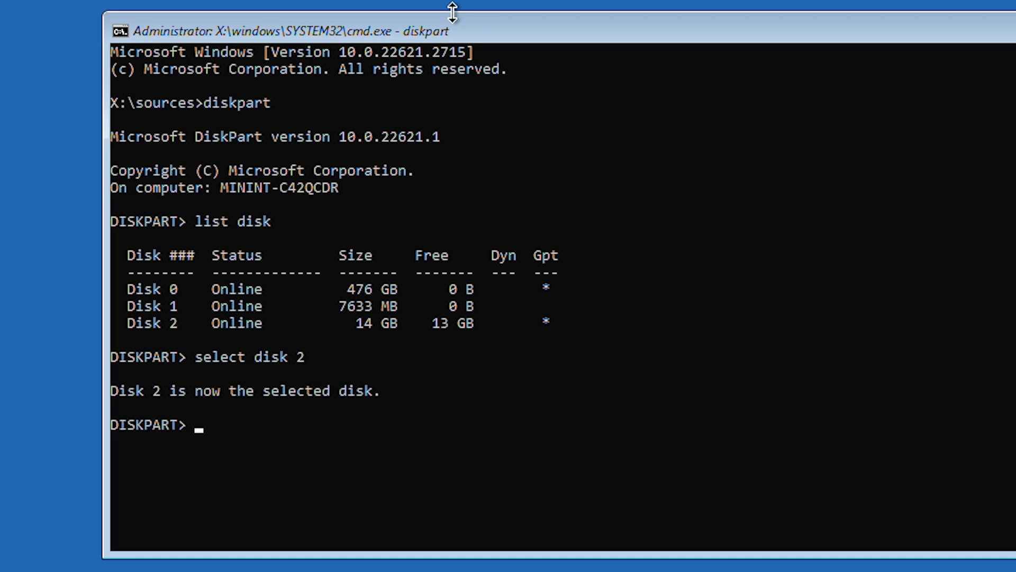
- Clean disk 2 and create a primary partition on it
{"action": "type", "text": "clean"}
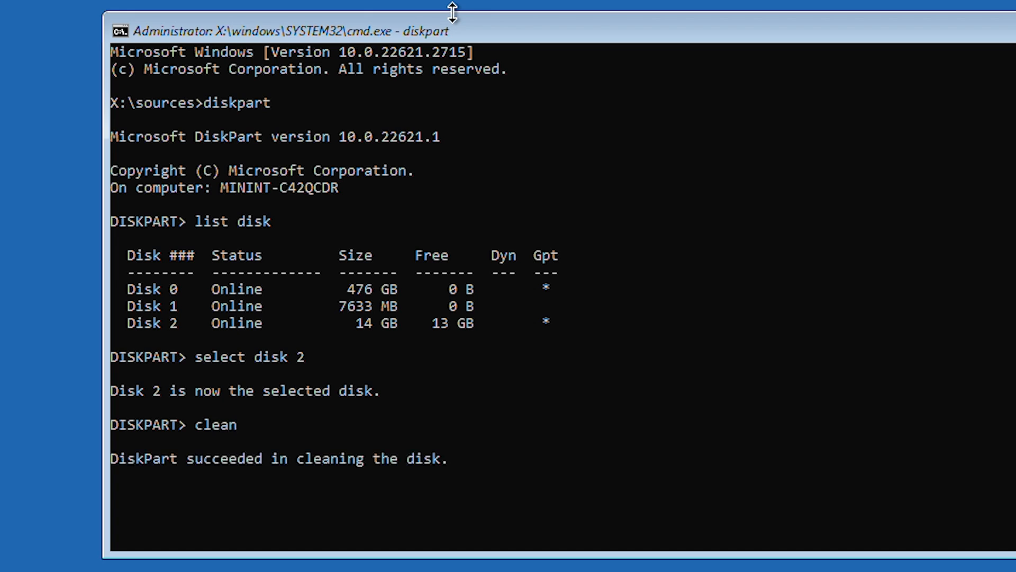
{"action": "type", "text": "c"}
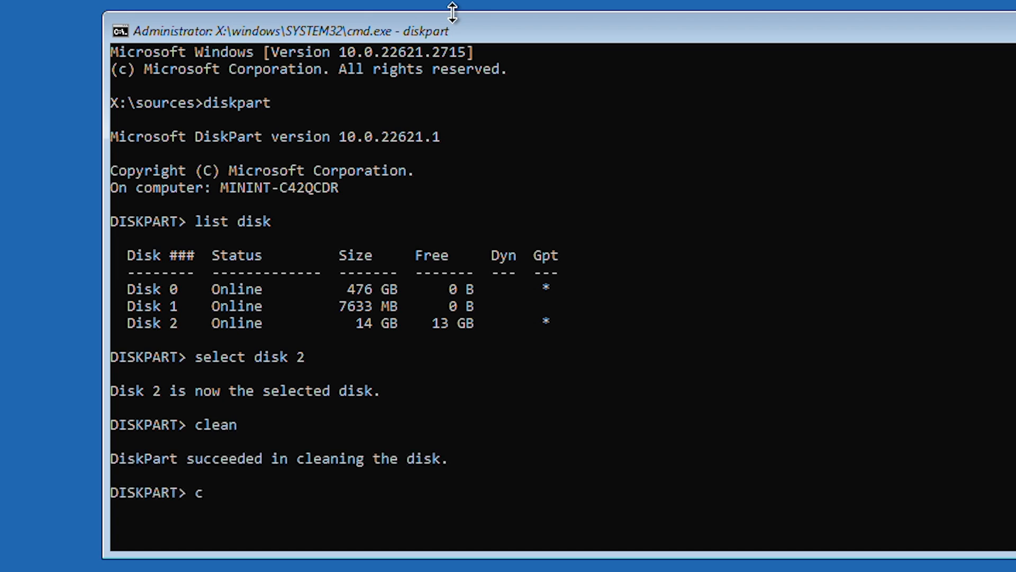
{"action": "type", "text": "reate par"}
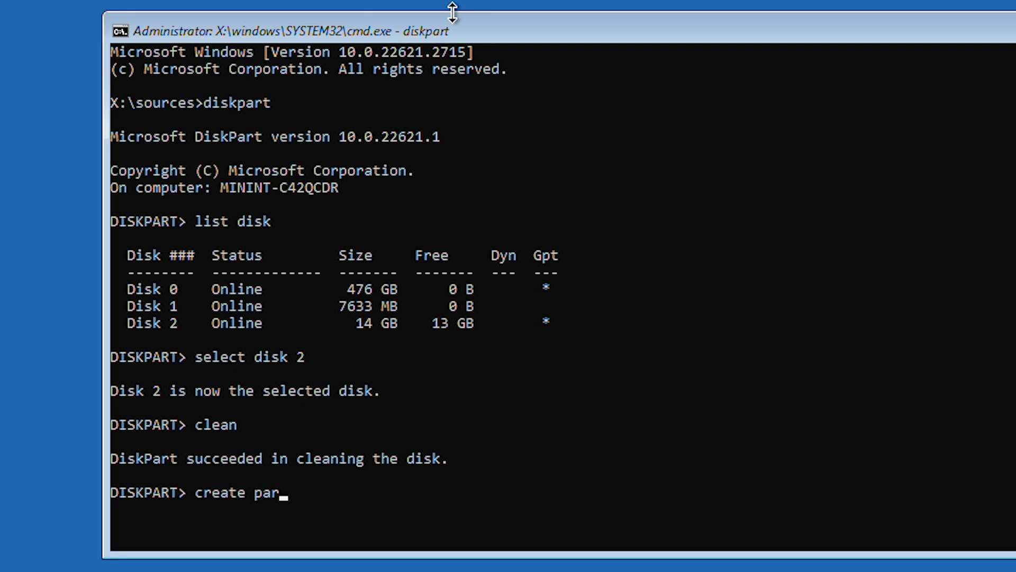
{"action": "type", "text": "tition primary"}
{"action": "type", "text": "active"}
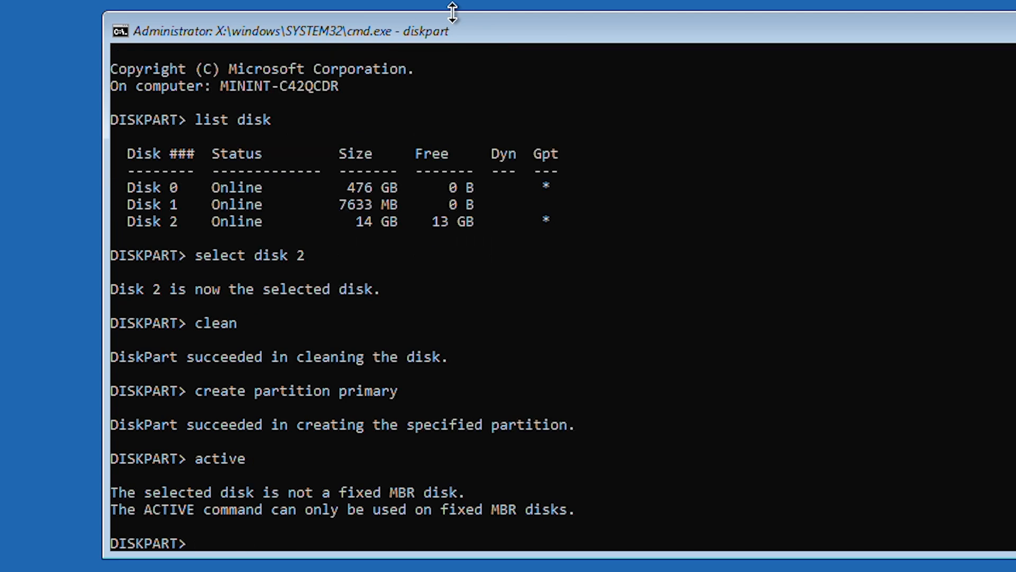
- Quick-format the partition as NTFS and assign it a drive letter
{"action": "type", "text": "forma"}
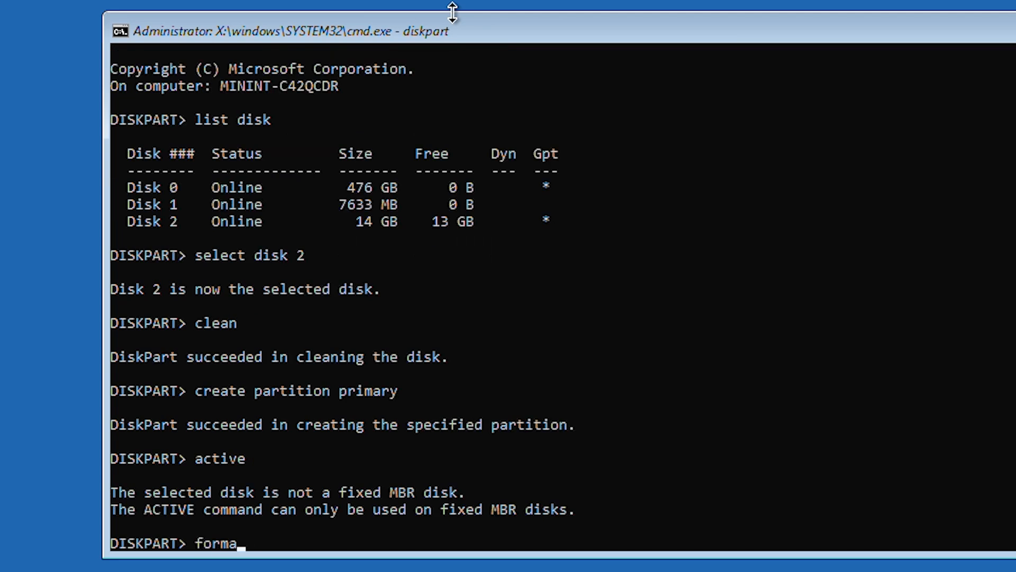
{"action": "type", "text": "t"}
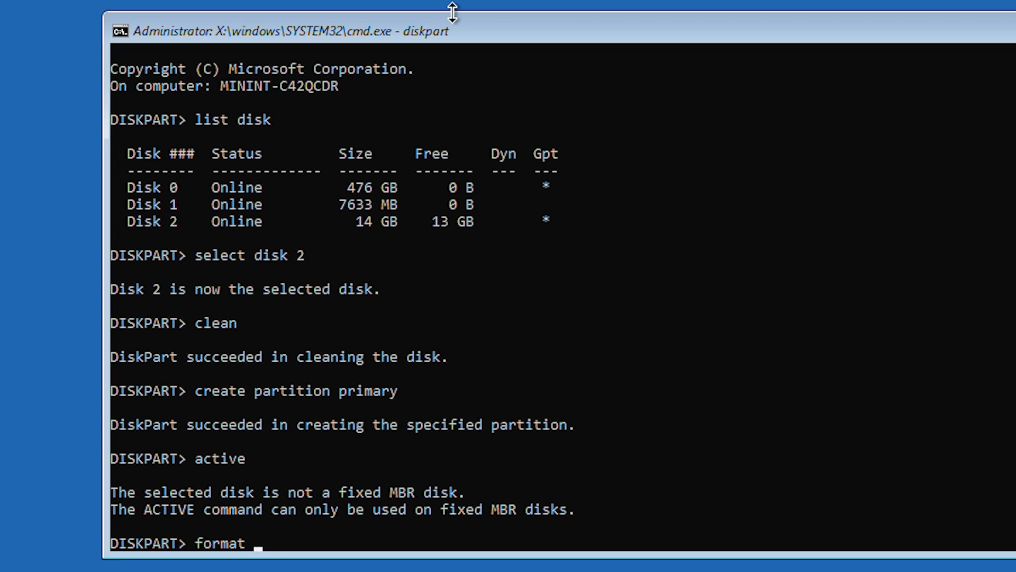
{"action": "type", "text": "fs"}
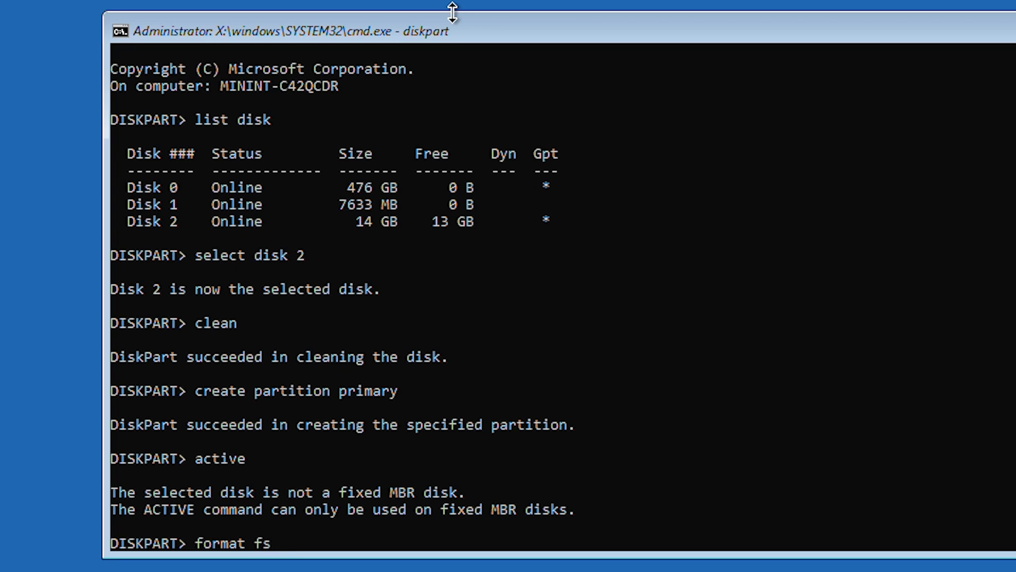
{"action": "type", "text": "ntfs"}
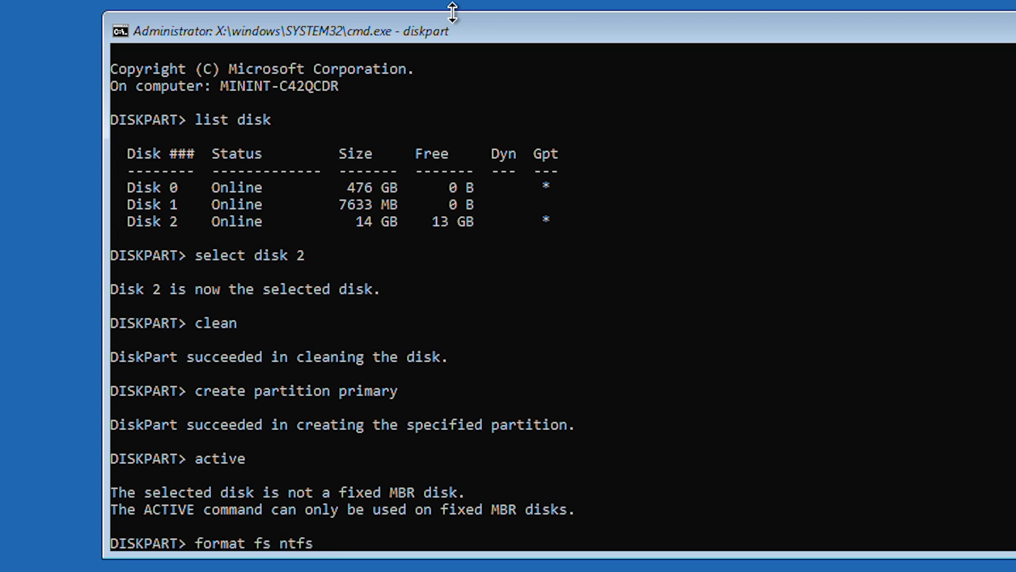
{"action": "type", "text": "quick"}
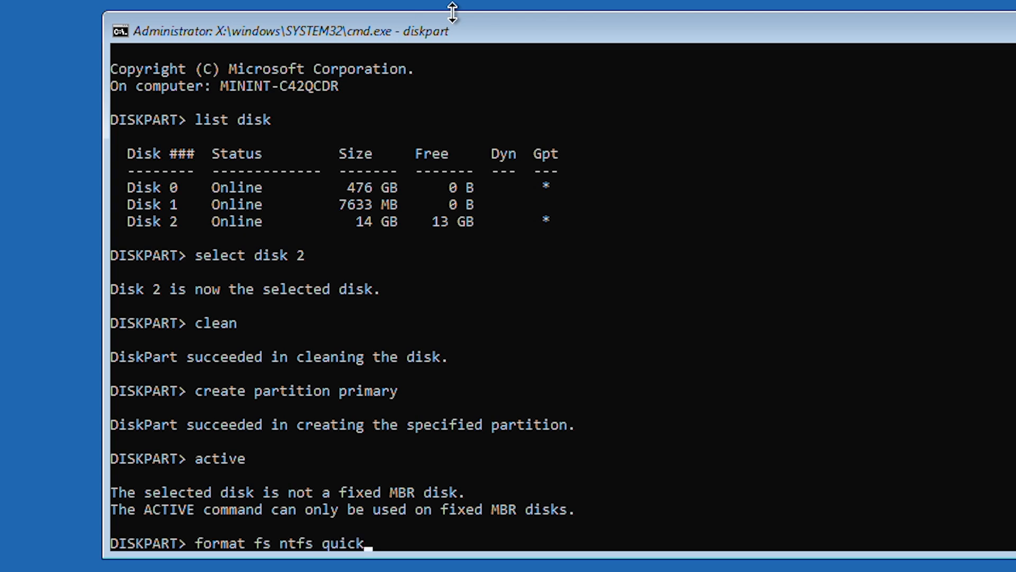
{"action": "key", "text": "Return"}
{"action": "type", "text": "a"}
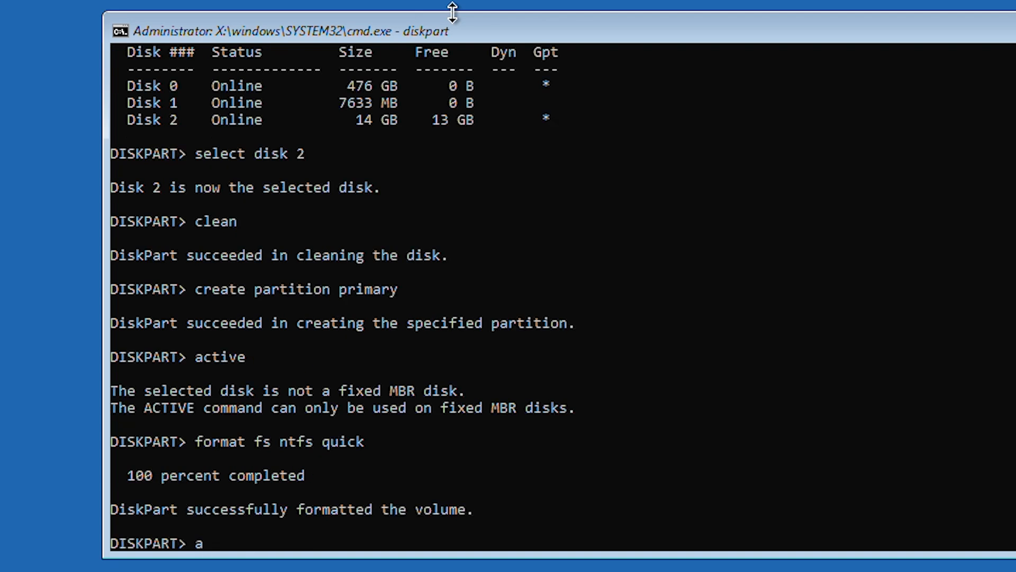
{"action": "type", "text": "ssign"}
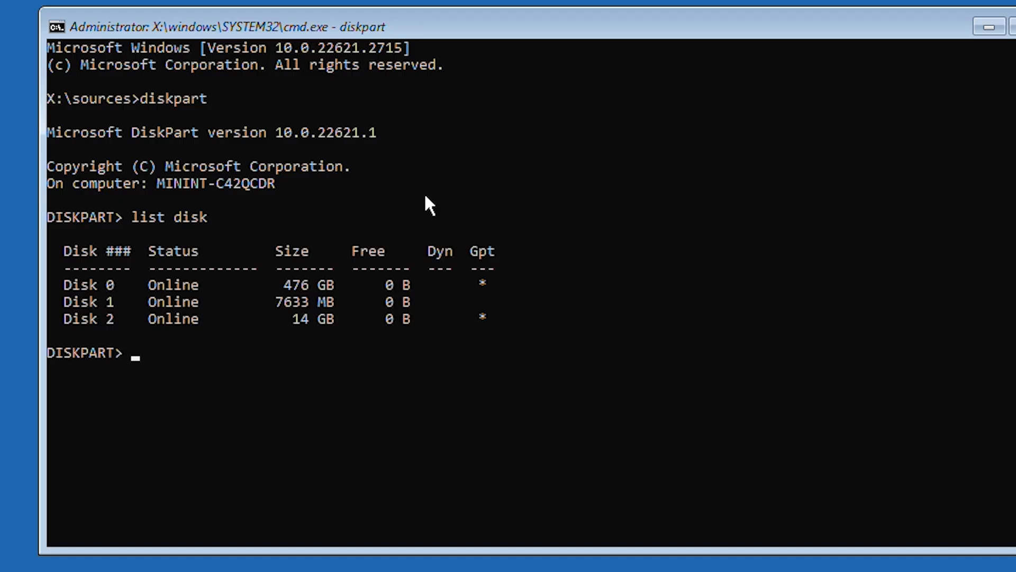
- Select disk 2, list its partitions and select partition 1 to mark it active
{"action": "type", "text": "select"}
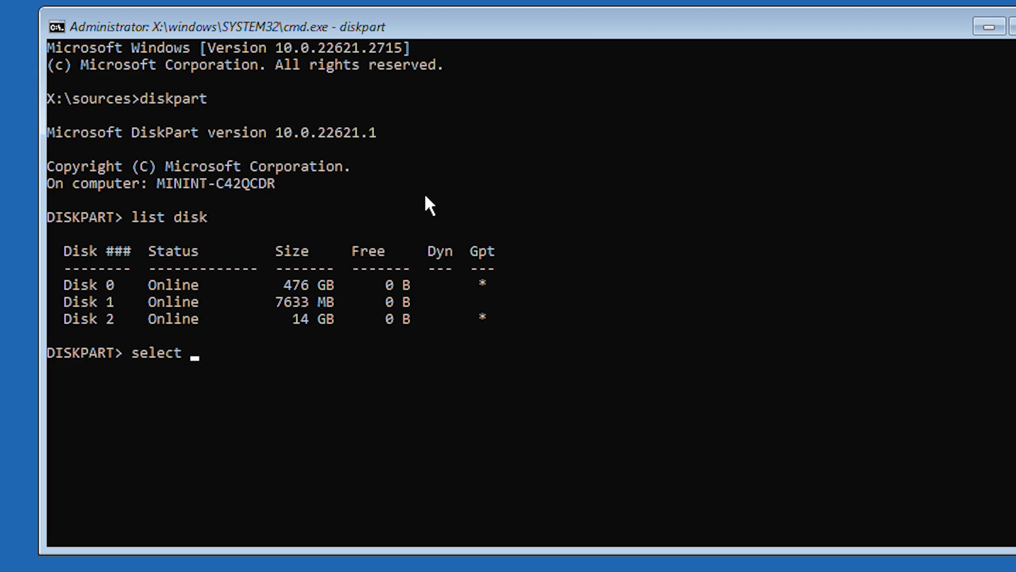
{"action": "type", "text": "disk 2"}
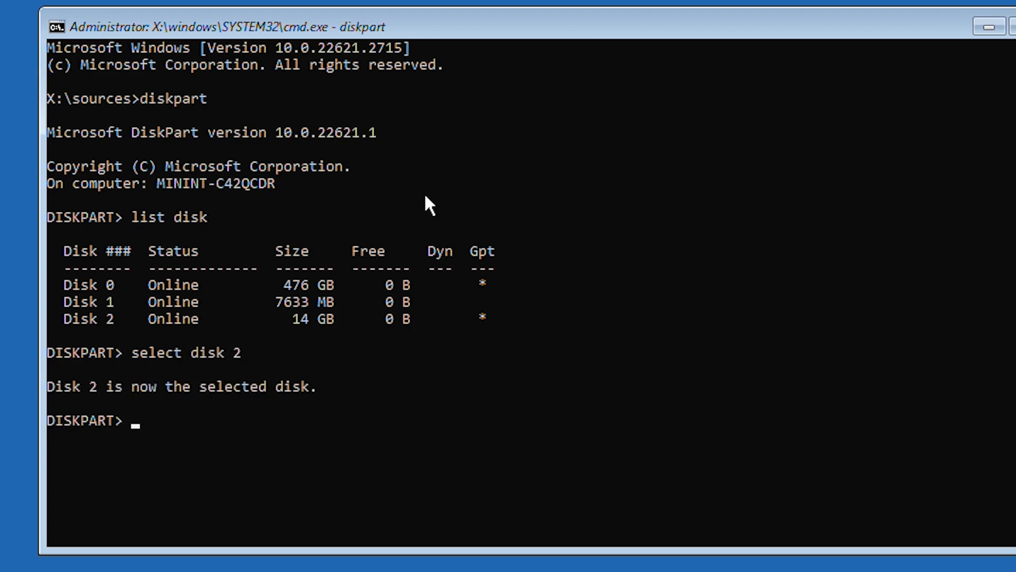
{"action": "type", "text": "list partition"}
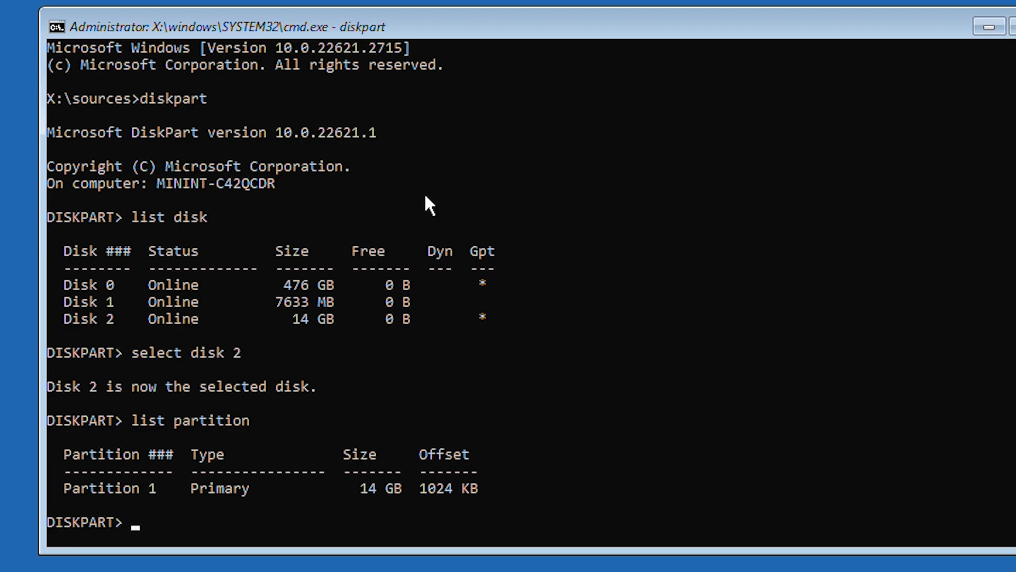
{"action": "type", "text": "s"}
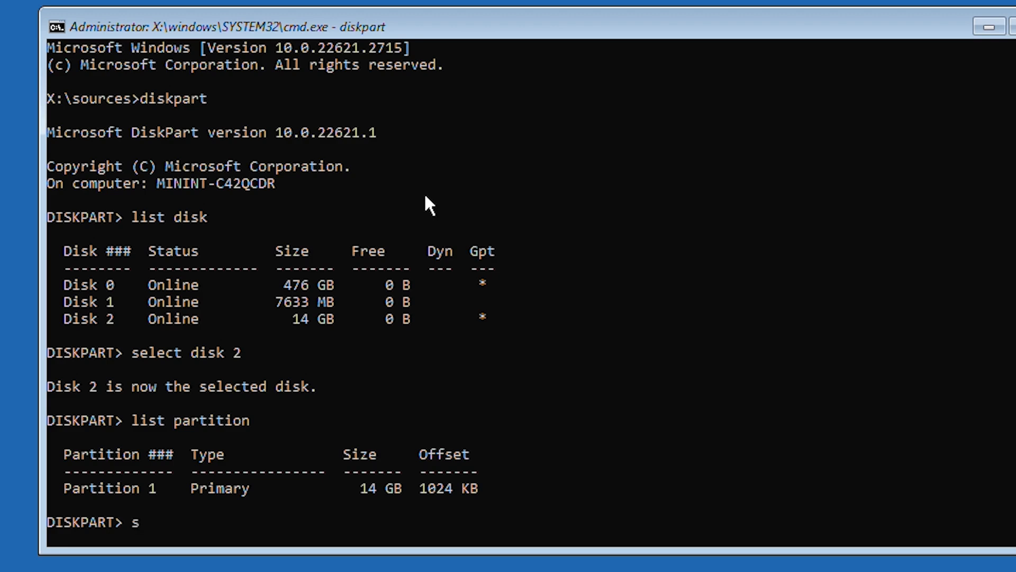
{"action": "type", "text": "elect partition 1"}
{"action": "type", "text": "act"}
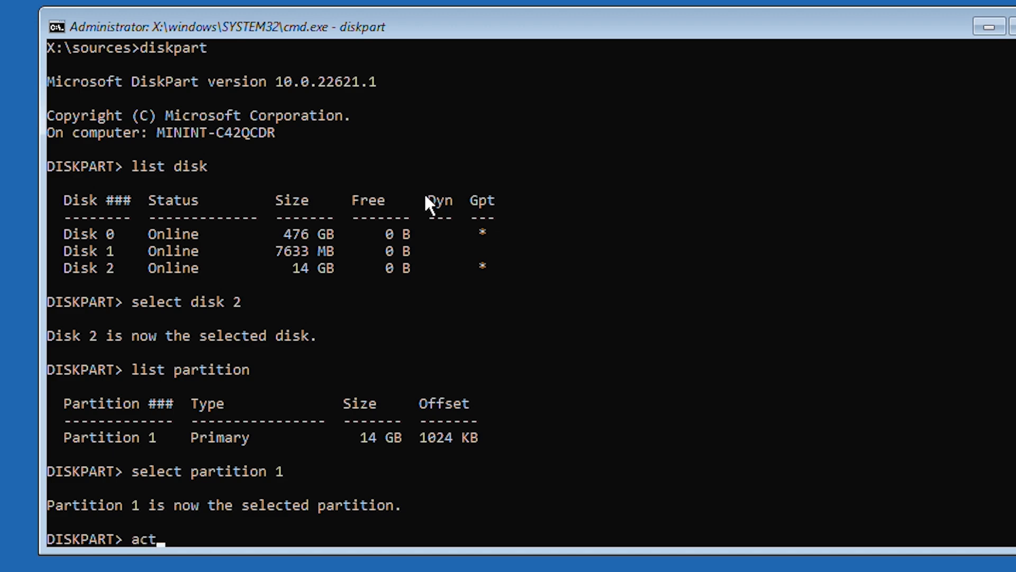
{"action": "key", "text": "Enter"}
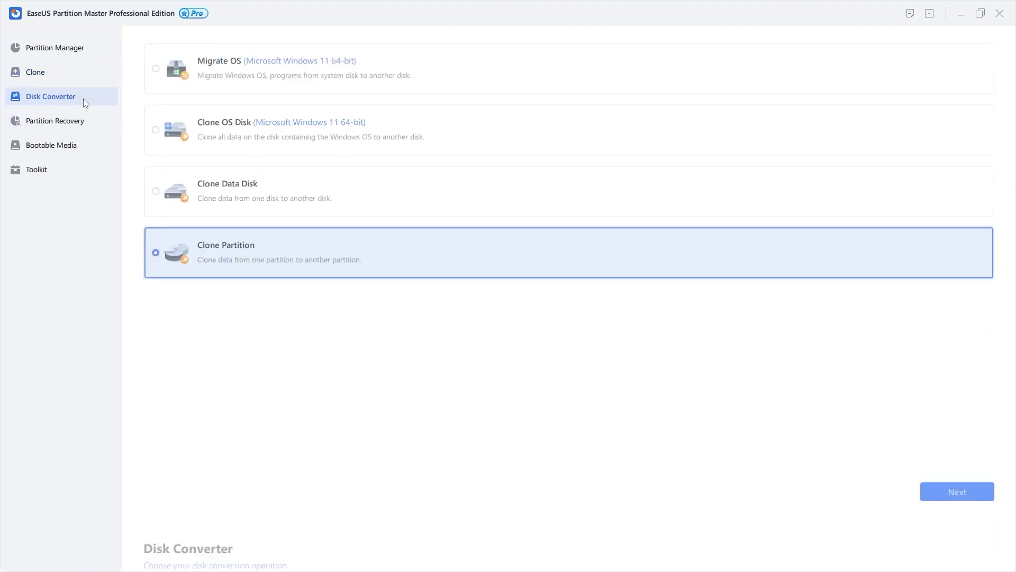
- Show the Disk Converter operations from the left sidebar
{"action": "left_click", "coordinate": [51, 95]}
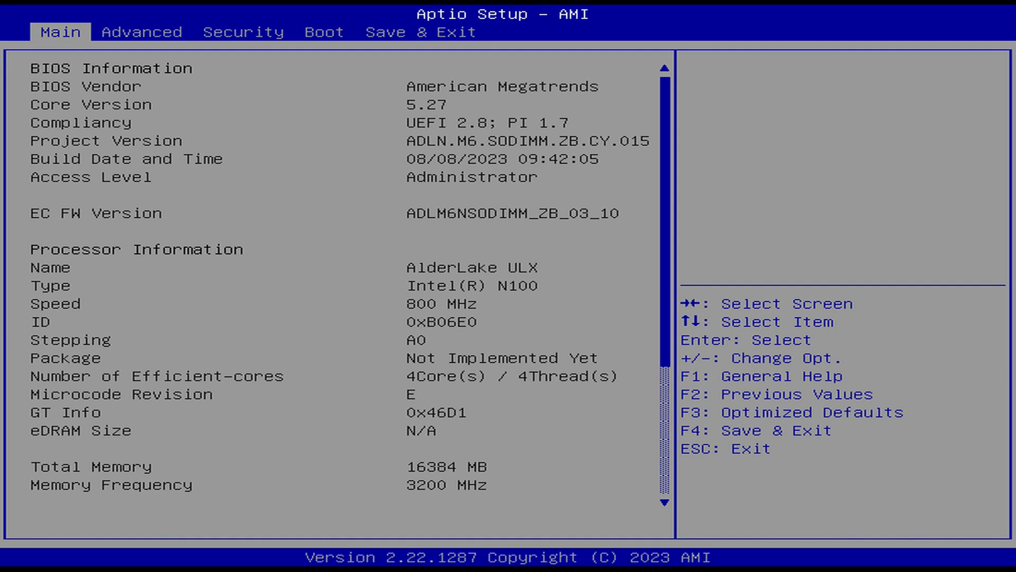
- Switch to the Boot page and move through the boot option priorities
{"action": "left_click", "coordinate": [324, 32]}
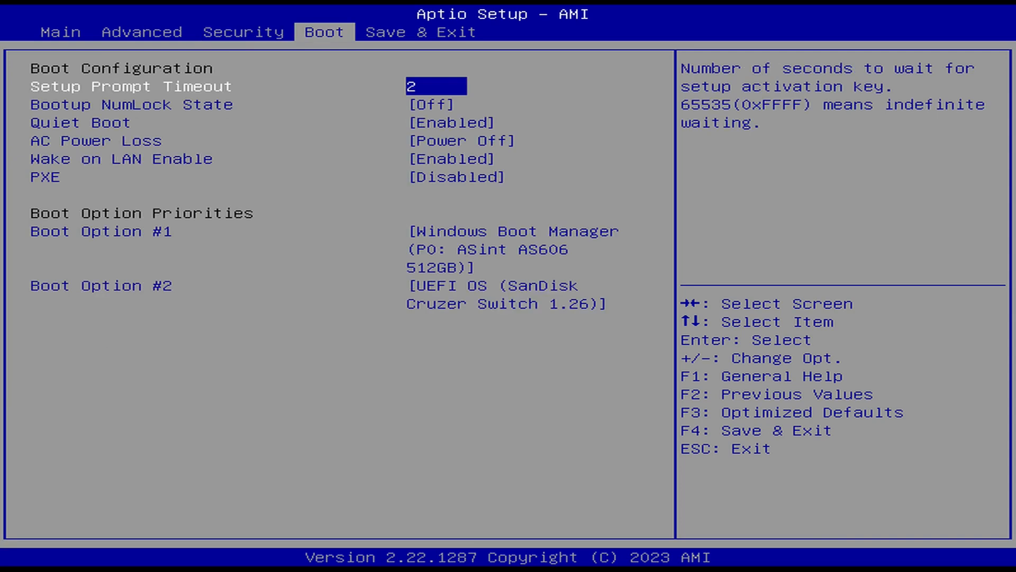
{"action": "key", "text": "Down"}
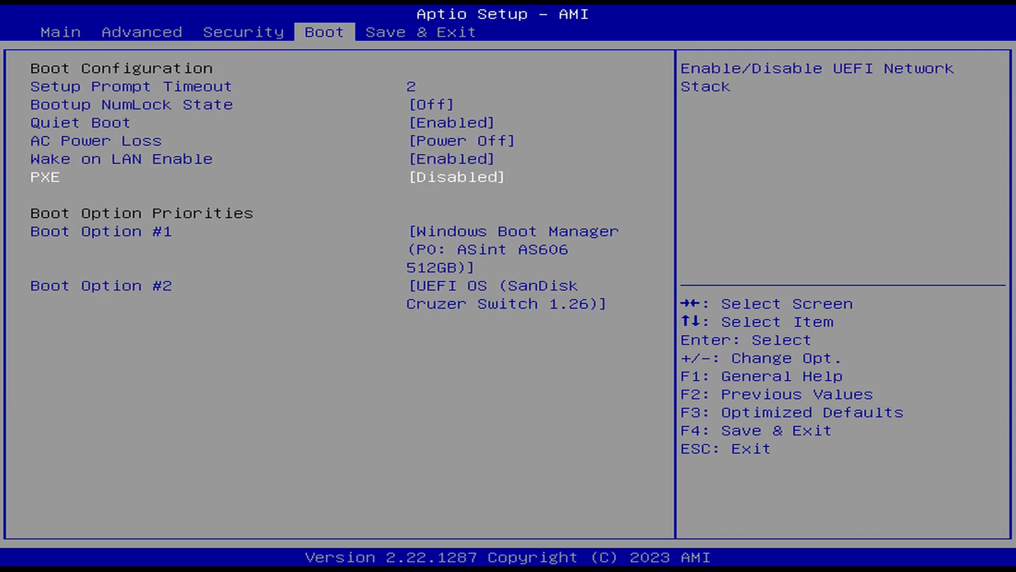